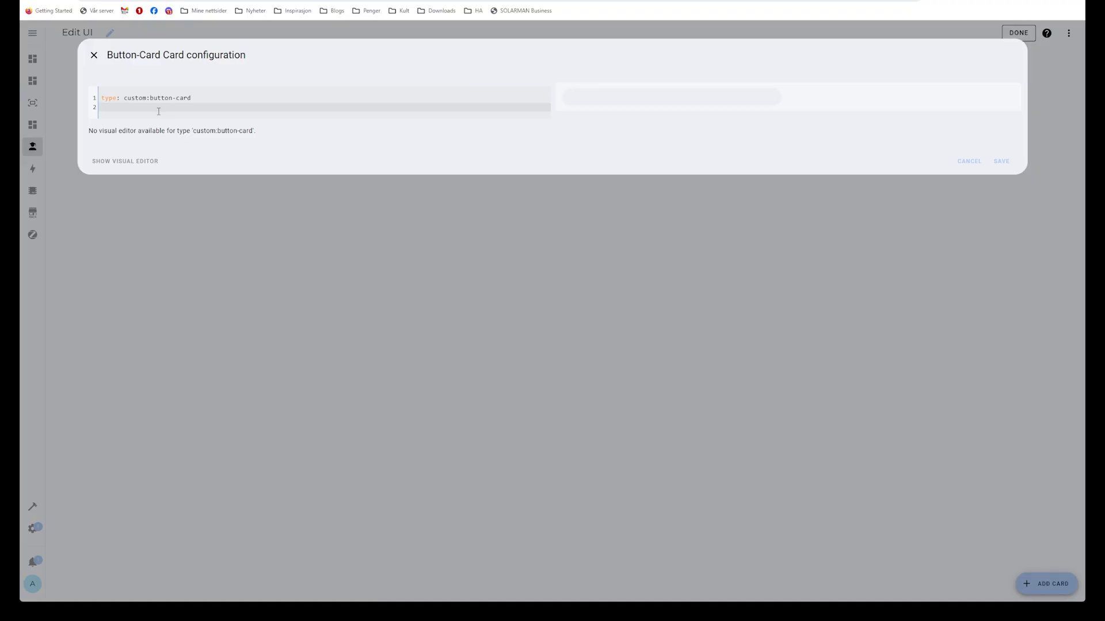
- Set entity sensor.vaskemaskin, name Vaskemaskin, and begin stat1 and stat2 custom fields
type("entity:")
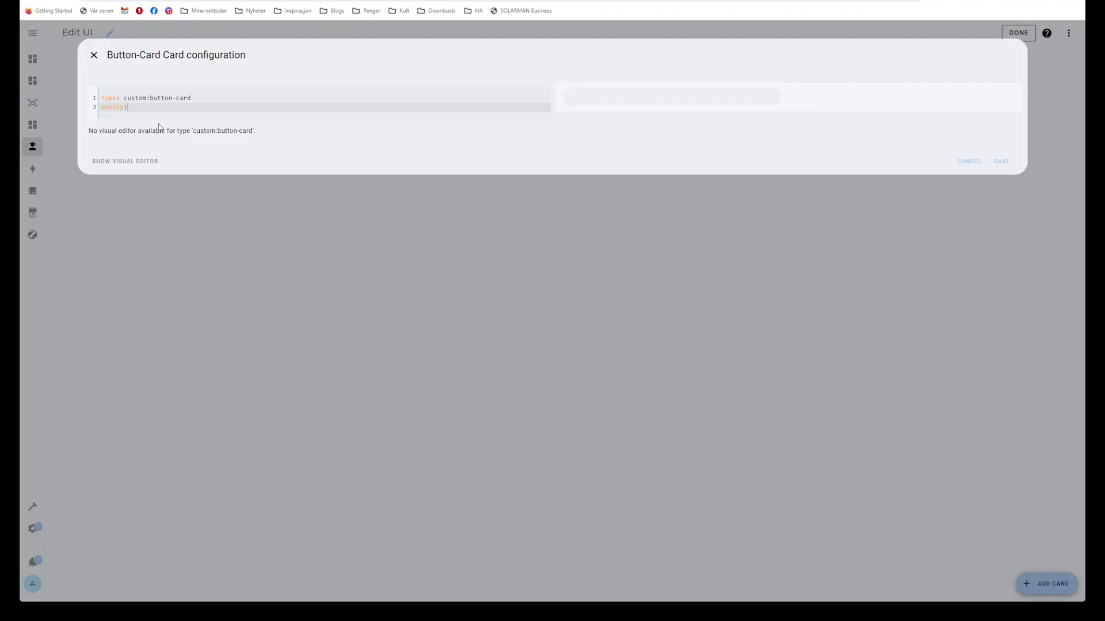
type("sensor.vaskemaskin")
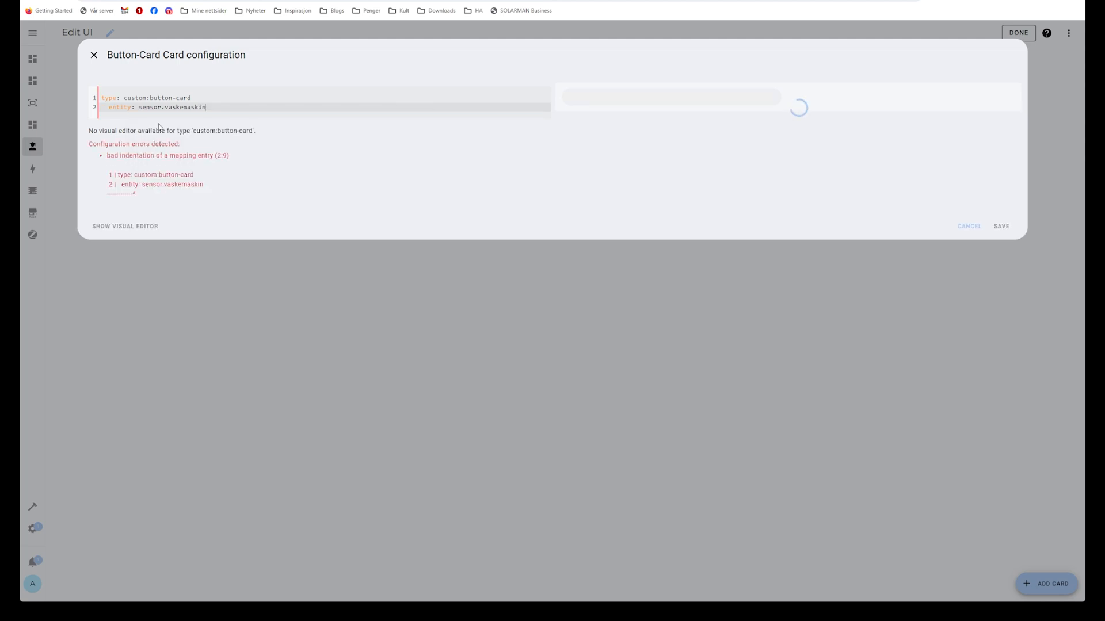
type("name:")
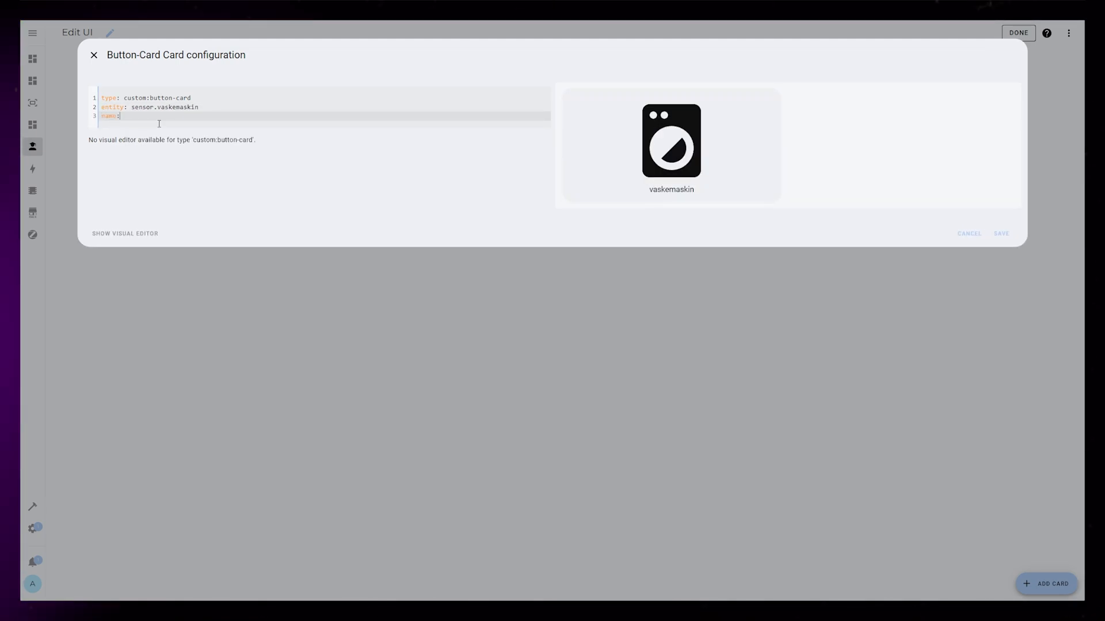
type("Vaskemaskin")
type("program: |")
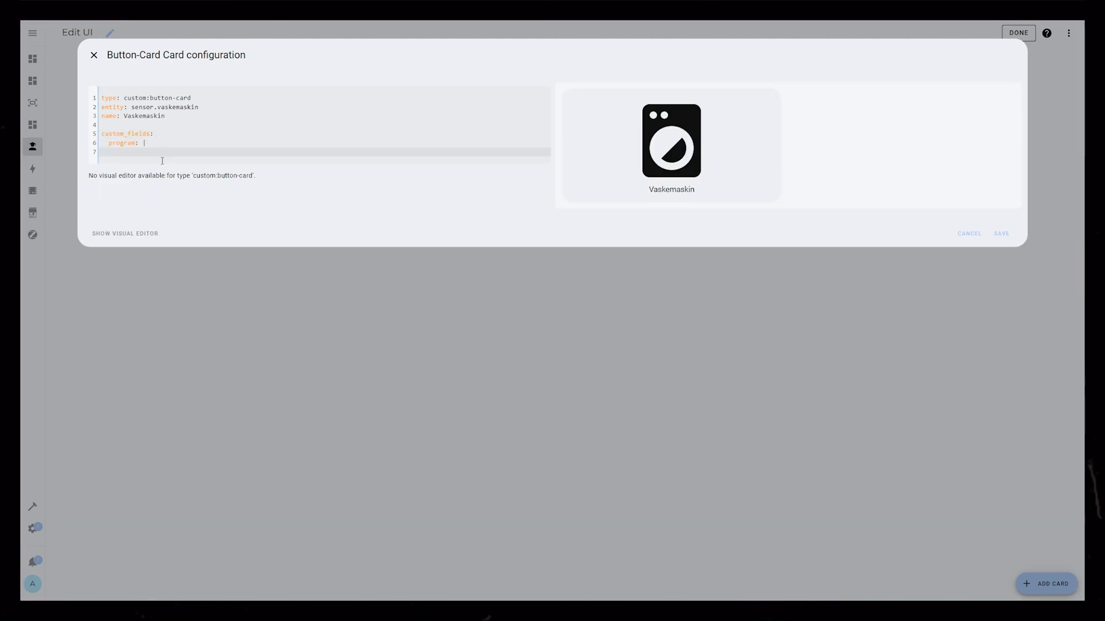
type("stati: ''")
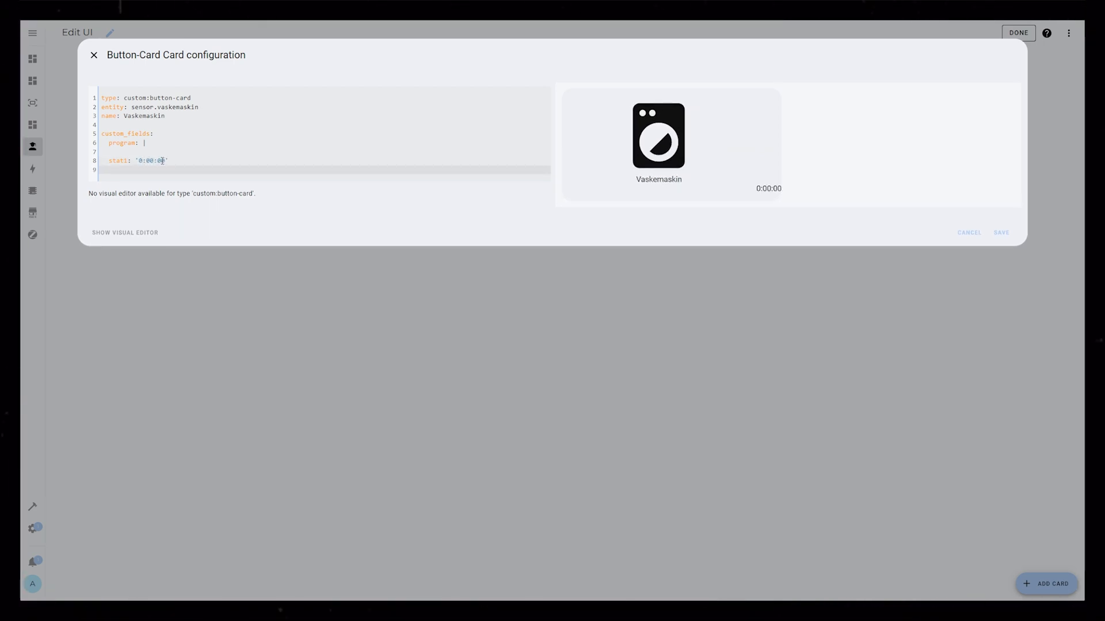
type("stat2:")
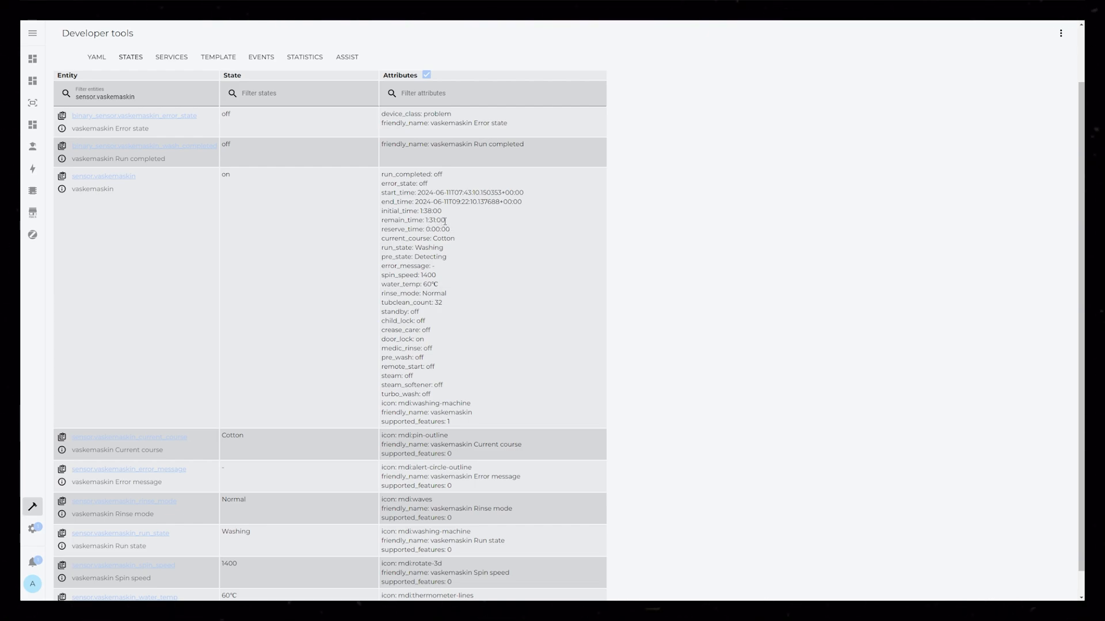
- Select the vaskemaskin sensor's time attribute text in Developer Tools > States
left_click_drag(381, 210, 446, 220)
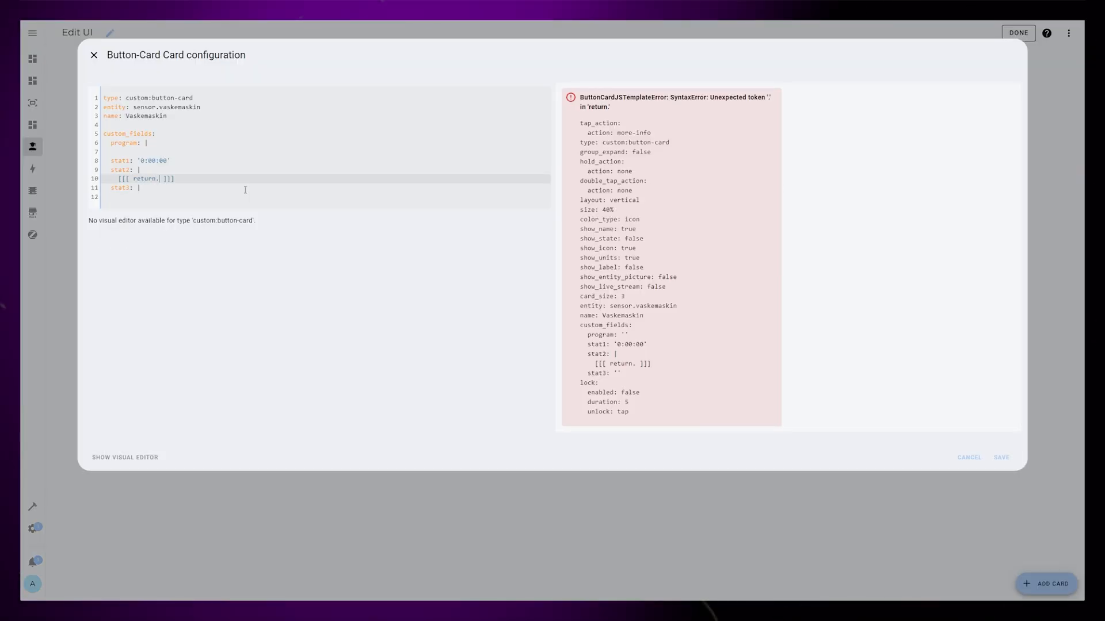
- Return entity.attributes.remain_time for stat2 and current_course for the program field
type("entity.attributes.remain_time")
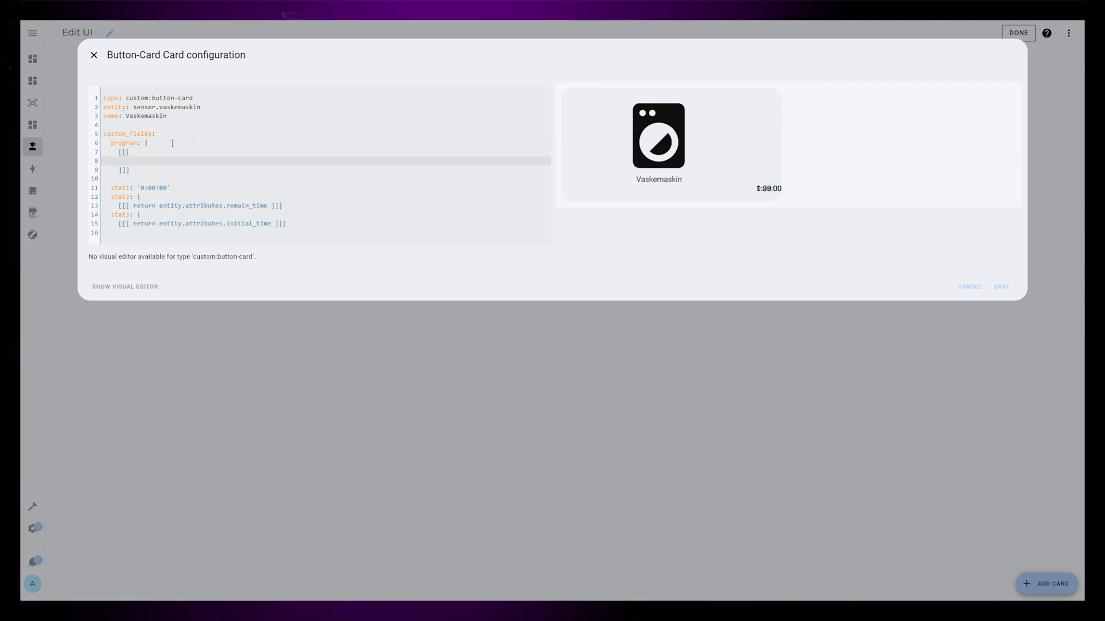
type("return entity.attributes.current_course + entity.attributes.run_state")
type("name:")
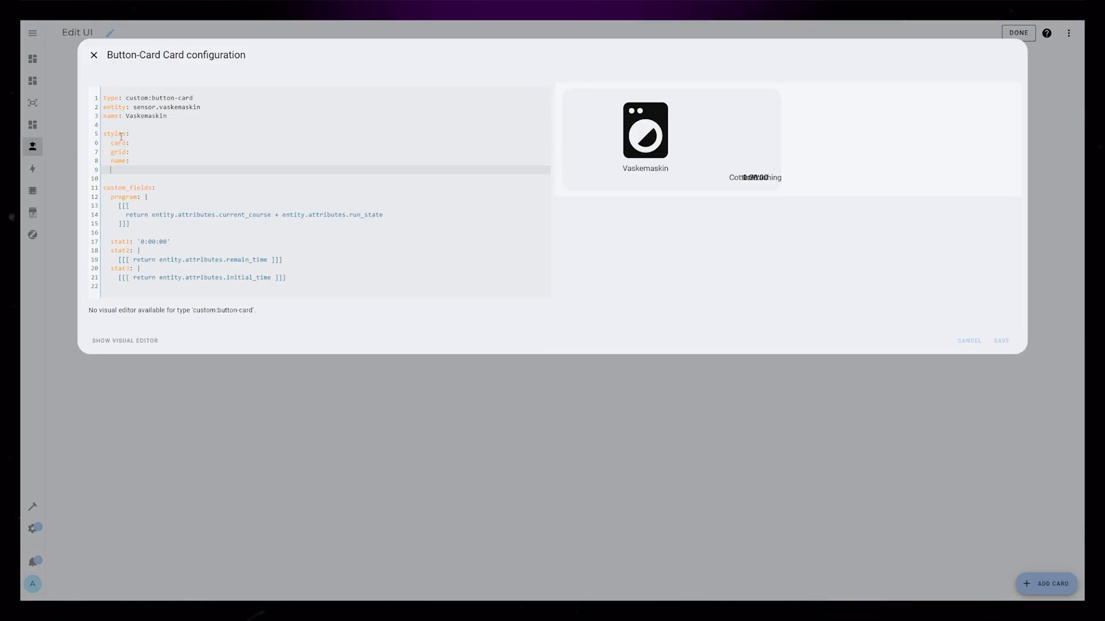
- Add empty style entries for icon and stat1 and start the bar field
type("icon:")
type("program:")
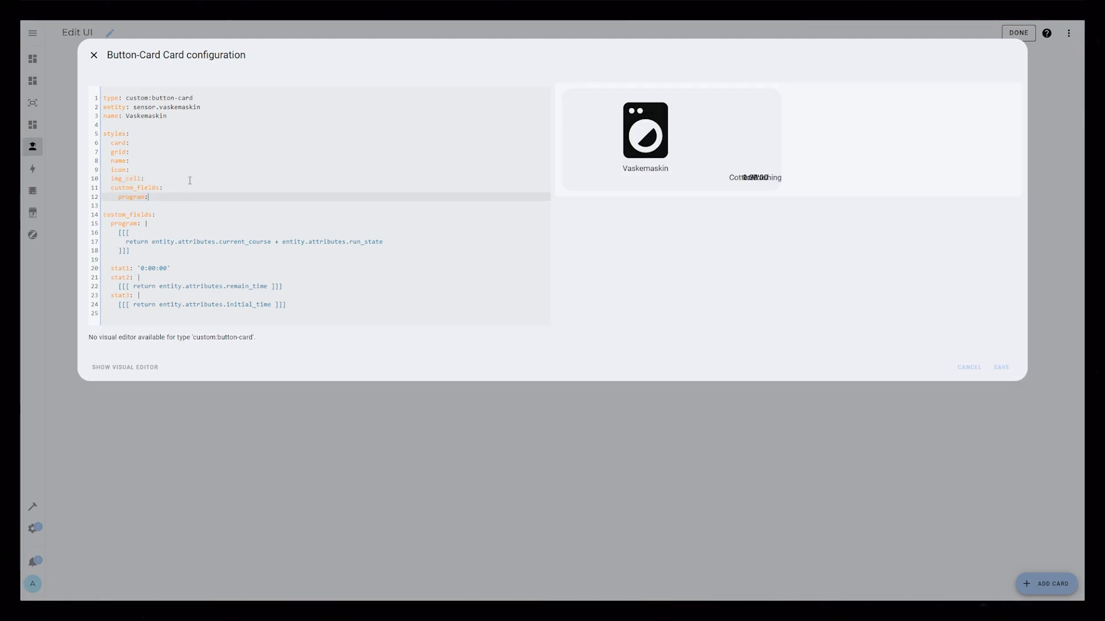
type("stat1:")
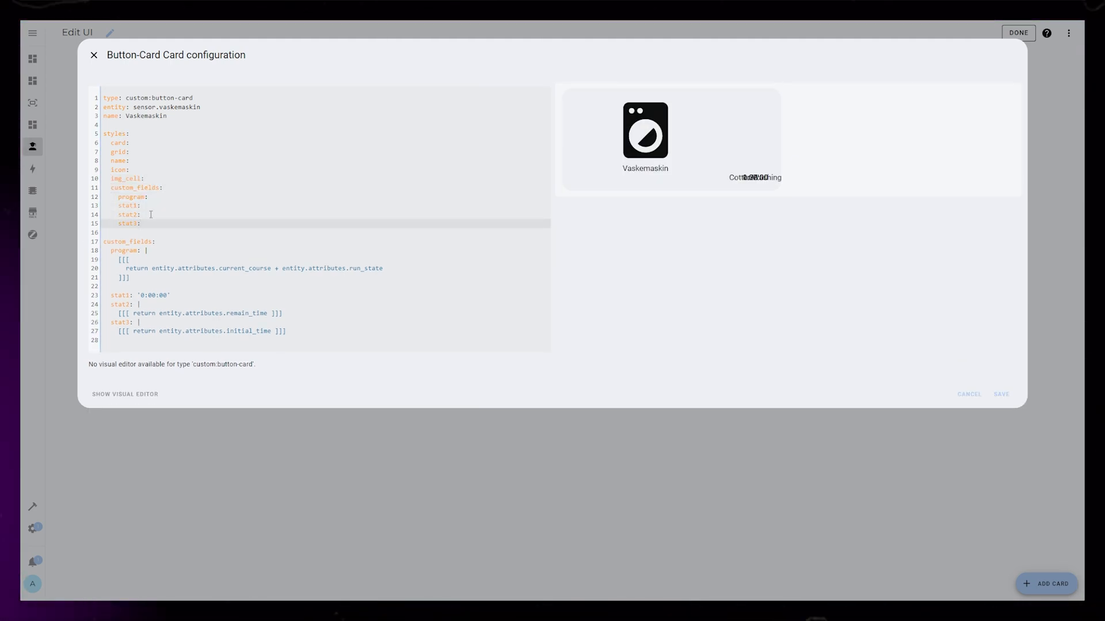
type("bar:")
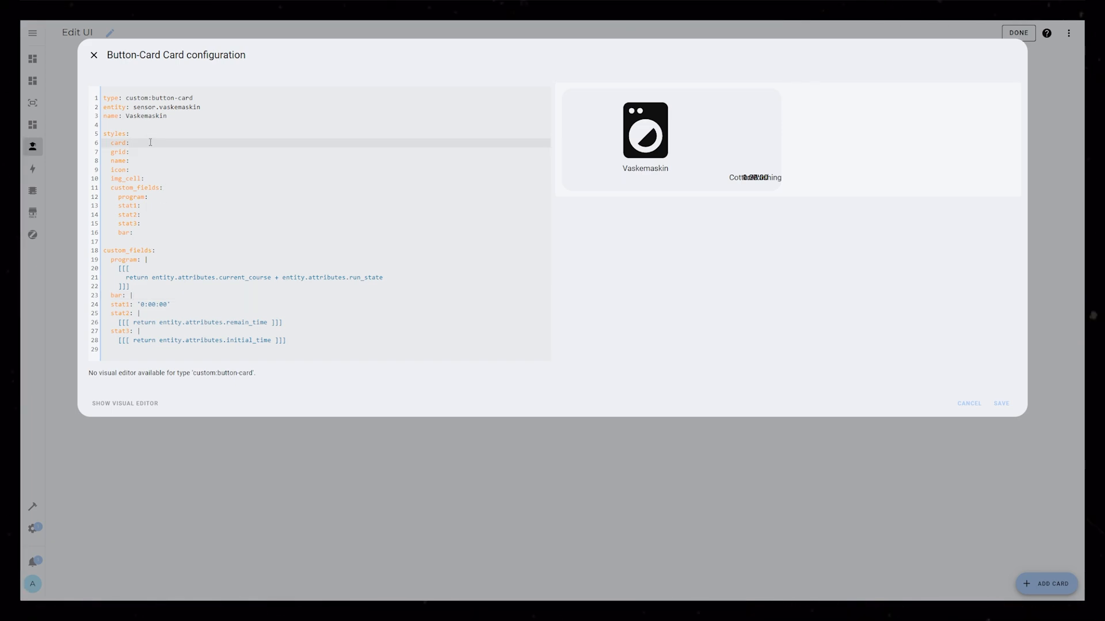
- Give the card 20px padding and grid-template-areas ending with "bar bar"
type("- padding: 20px")
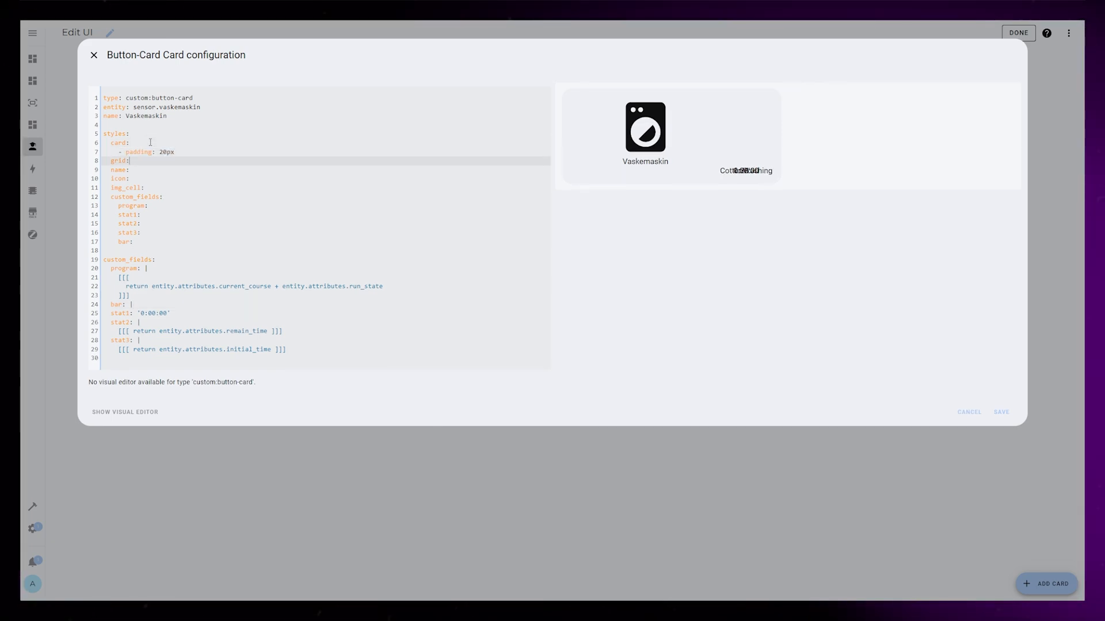
type("- grid-templat")
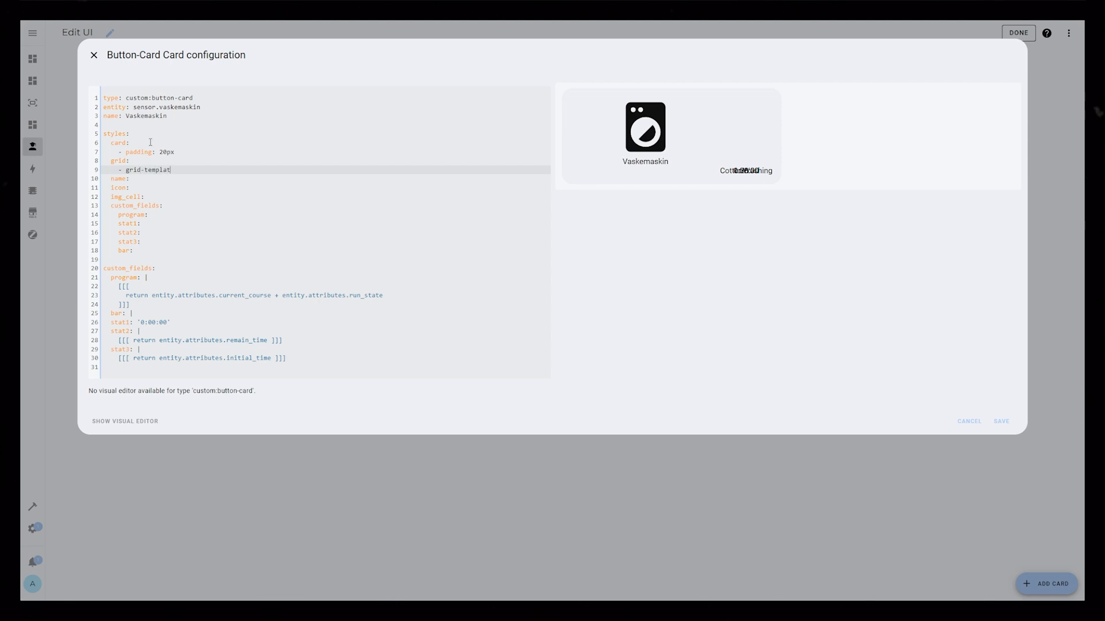
type("e-areas: '\"i program\" \"n stat2\"")
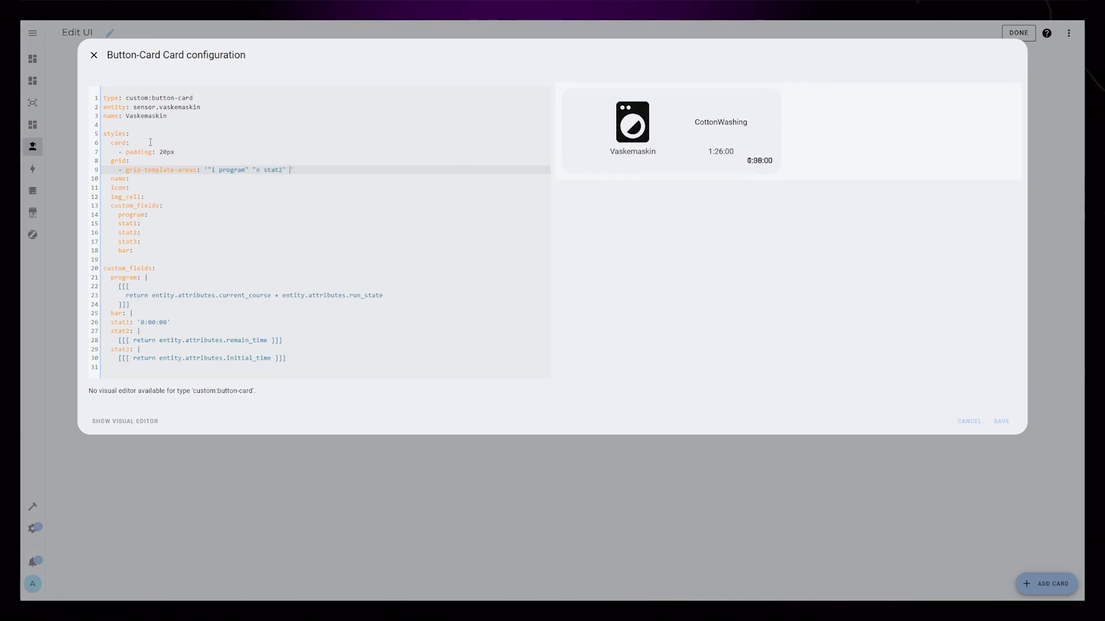
type("\"bar bar\" \"stat1 stat3")
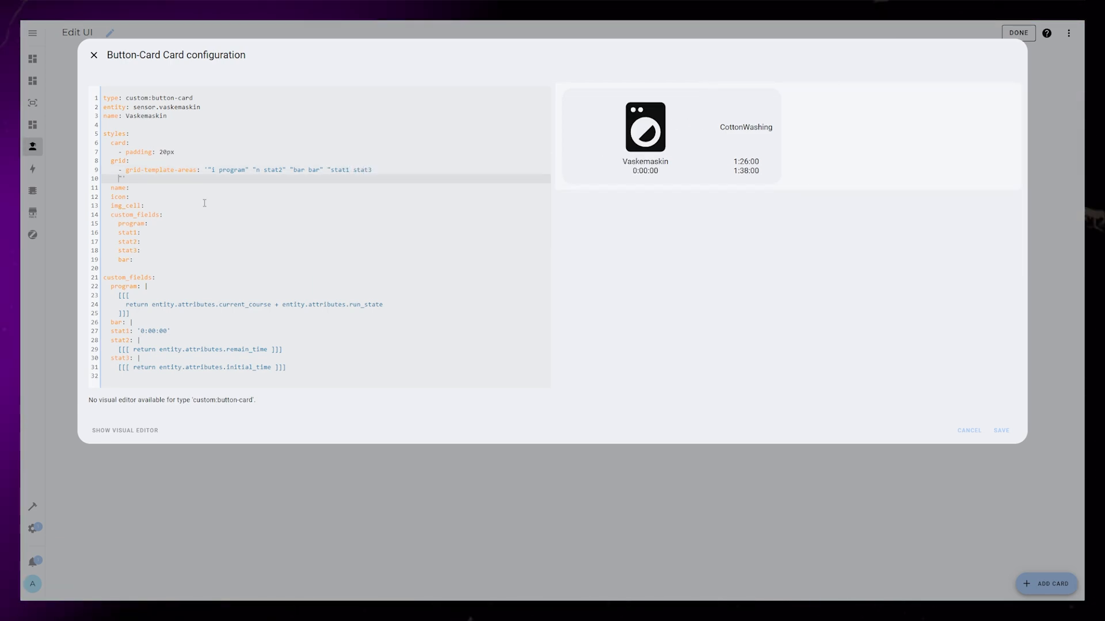
- Set grid-template-columns 1fr 1fr and rows 1fr min-content 1fr min-content
type("- grid-template")
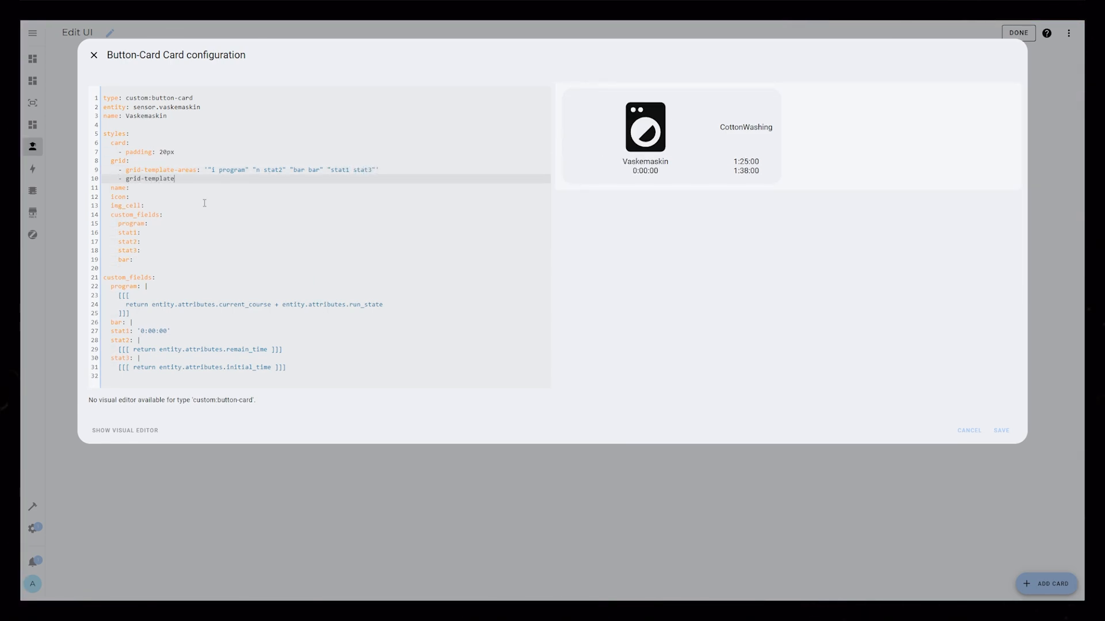
type("-columns: 1fr 1fr")
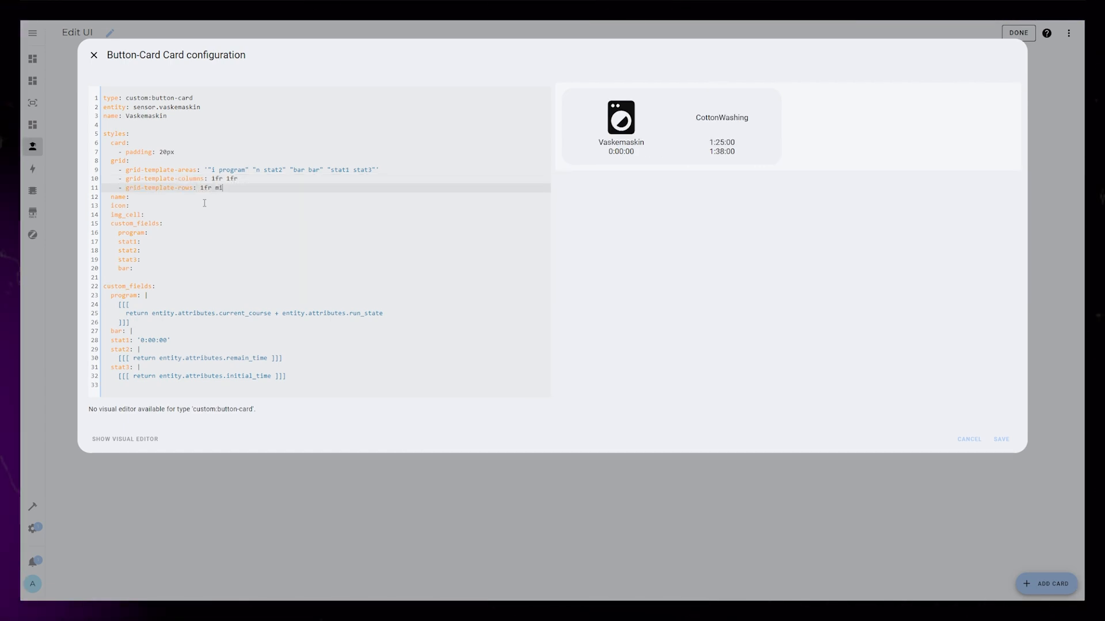
type("min-content 1fr min-content")
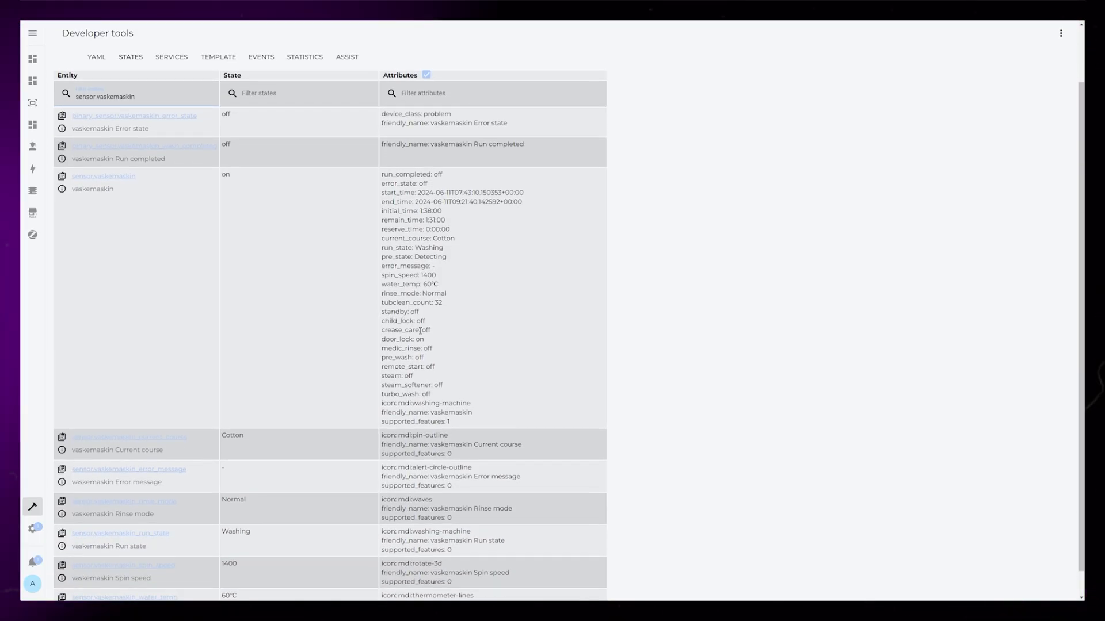
- Select the vaskemaskin sensor's attributes and its remain_time entry in the states view
left_click_drag(409, 321, 448, 421)
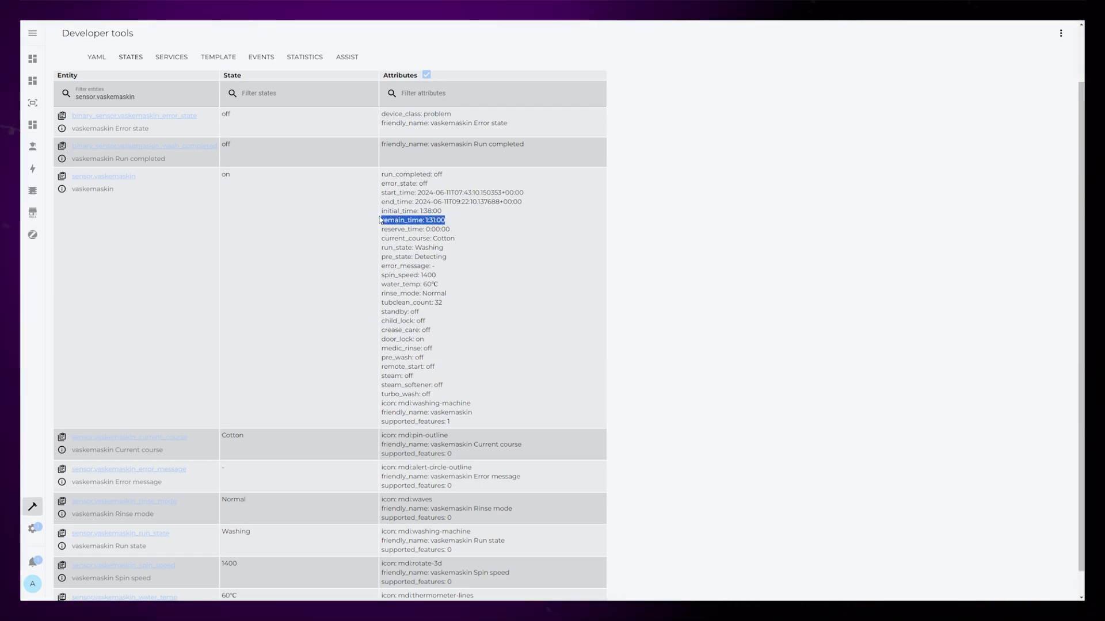
left_click_drag(413, 219, 413, 210)
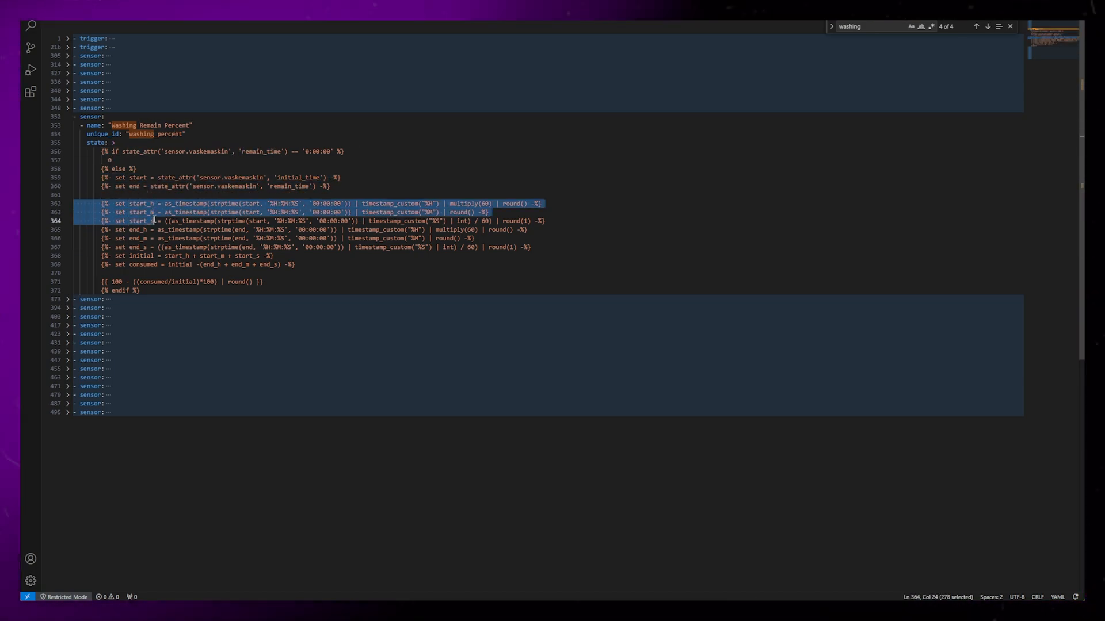
- Review the Washing Remain Percent template sensor in VS Code
left_click(544, 203)
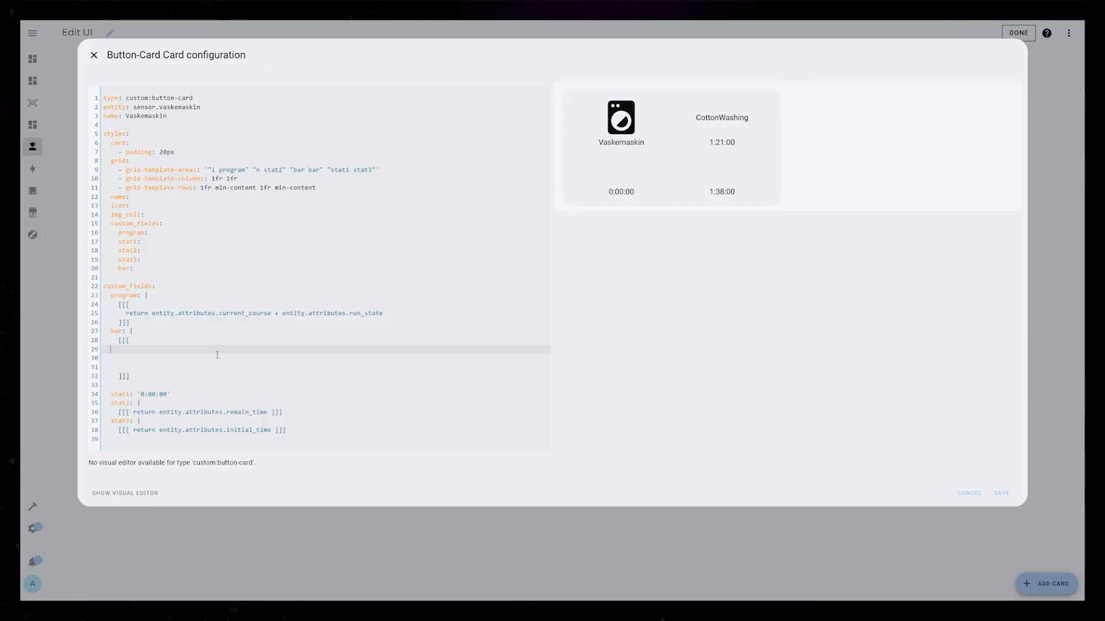
- Make bar render a 12px div whose width is sensor.washing_remain_percent state %
type("var state = states['']")
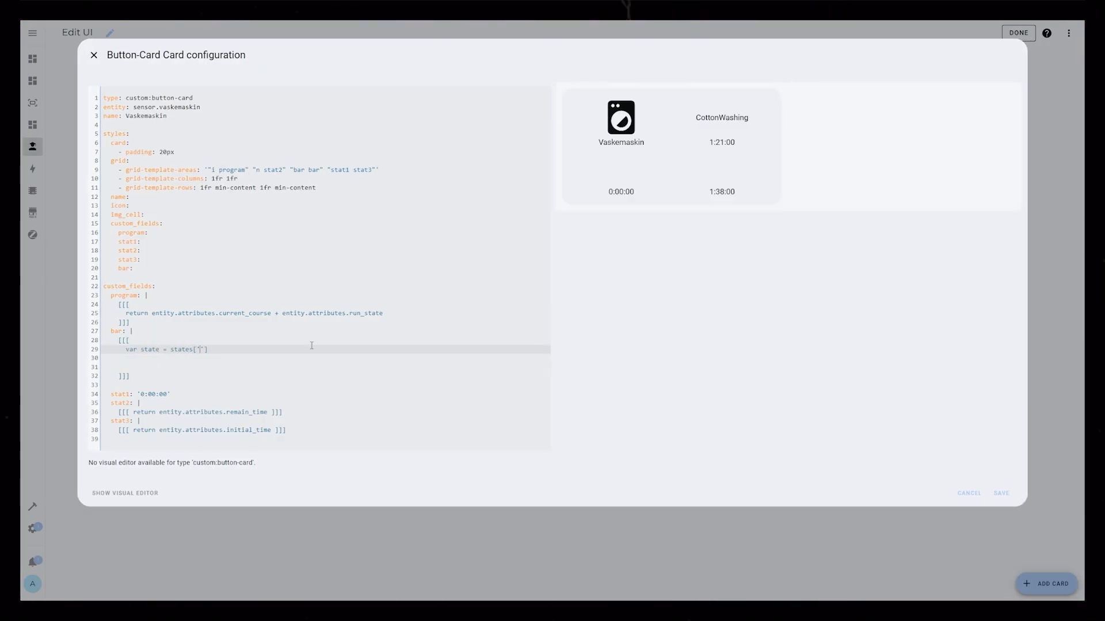
type("sensor.washing_remain_percent'].state")
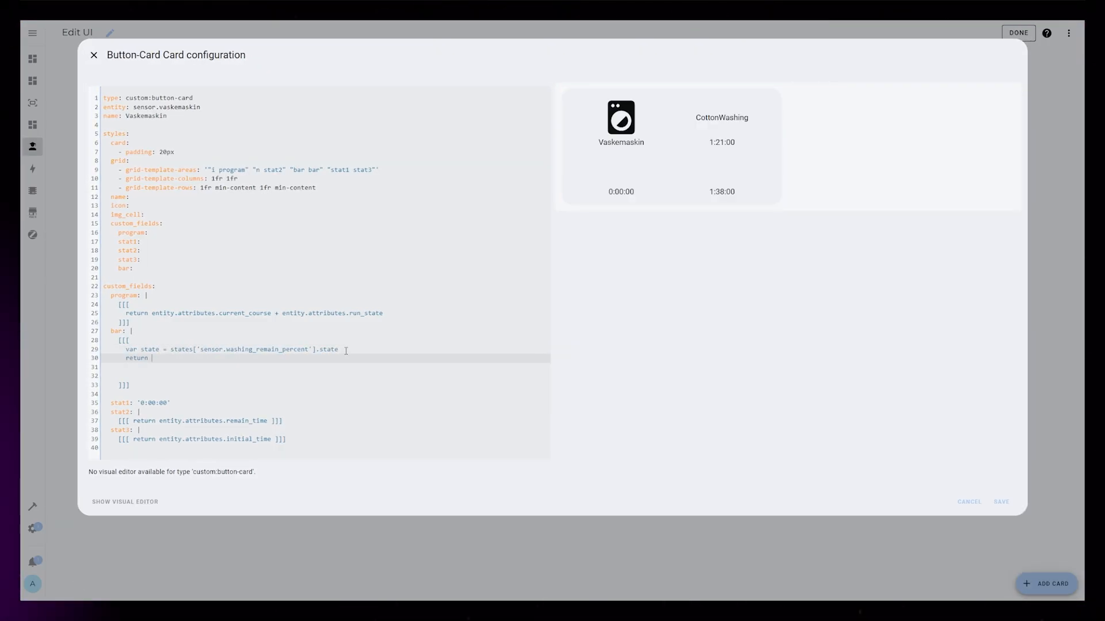
type("`<div>`")
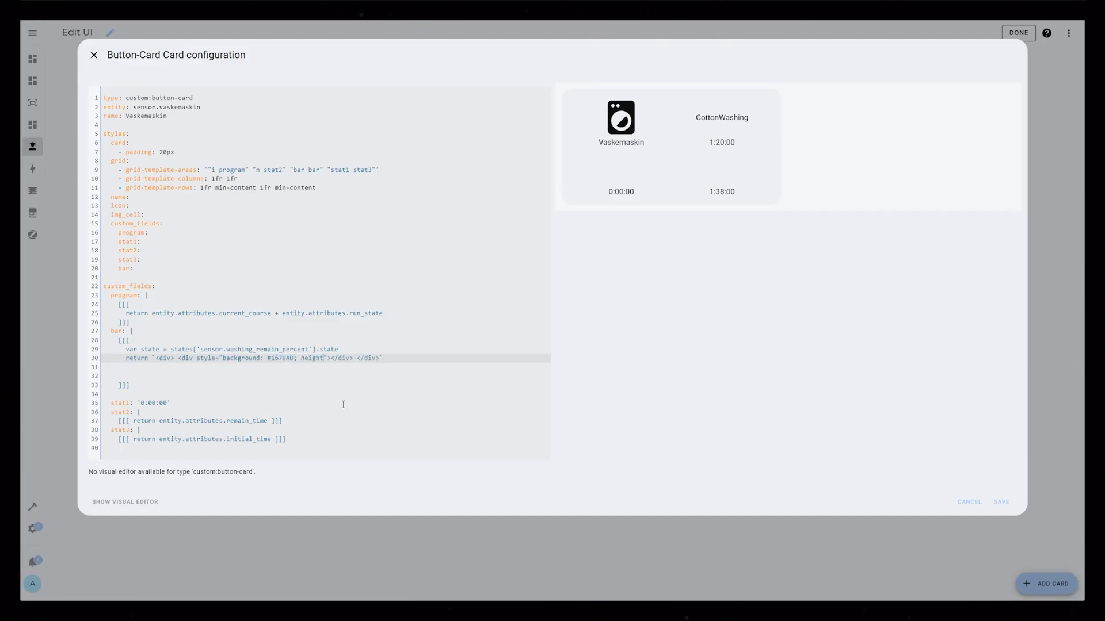
type("12px; width: $")
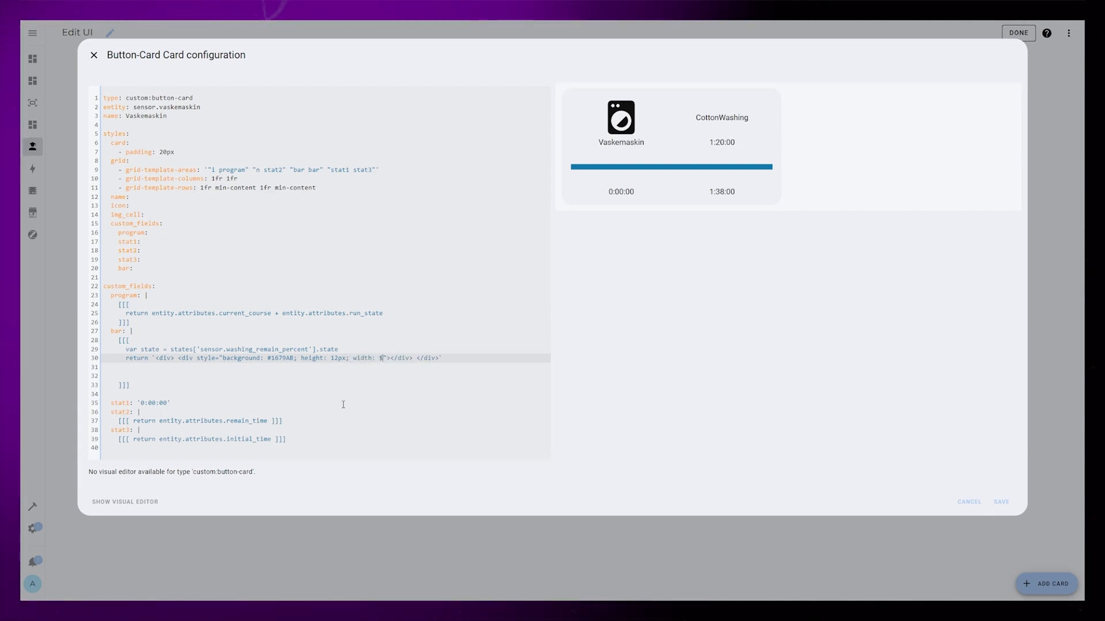
type("{state}")
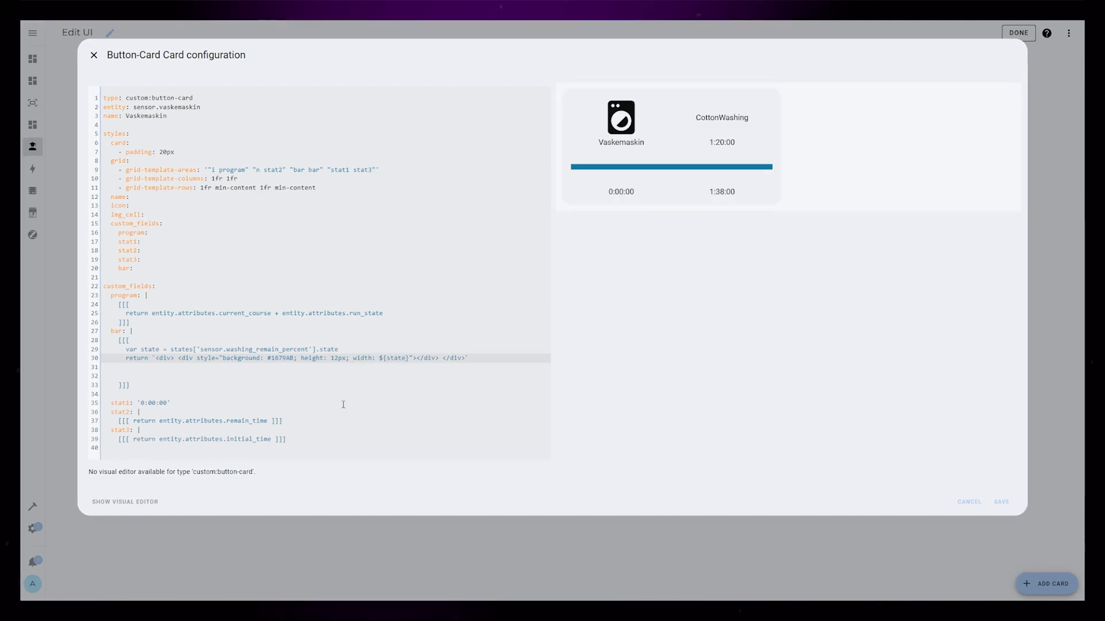
type("%")
type("-")
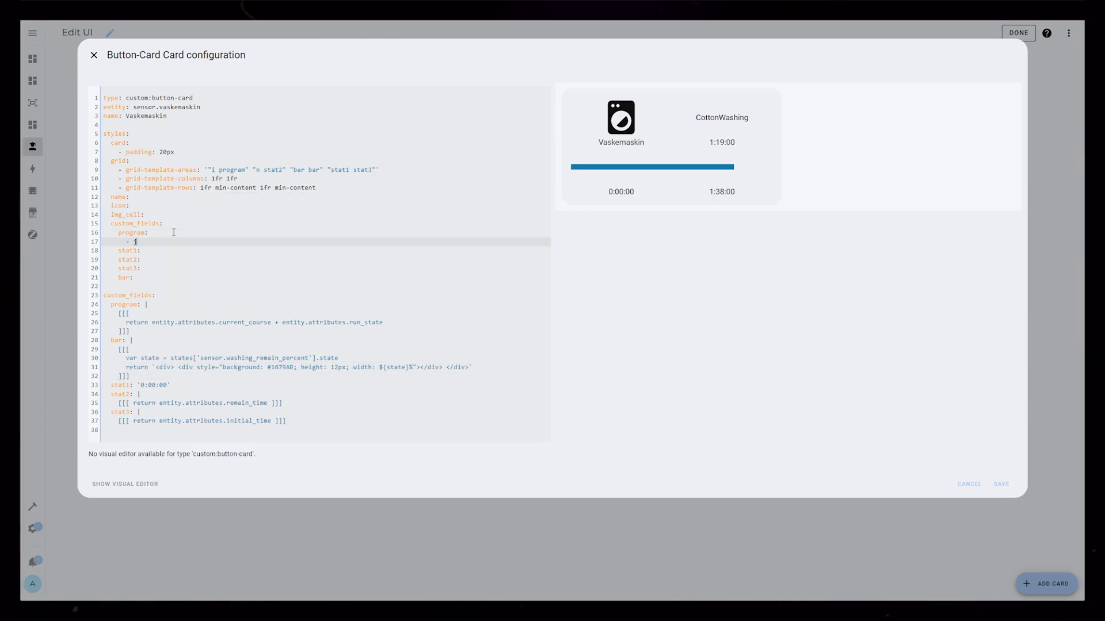
- Style program with justify-self end, font-weight 500 and a -19px margin
type("ustify-self: end")
type("fo")
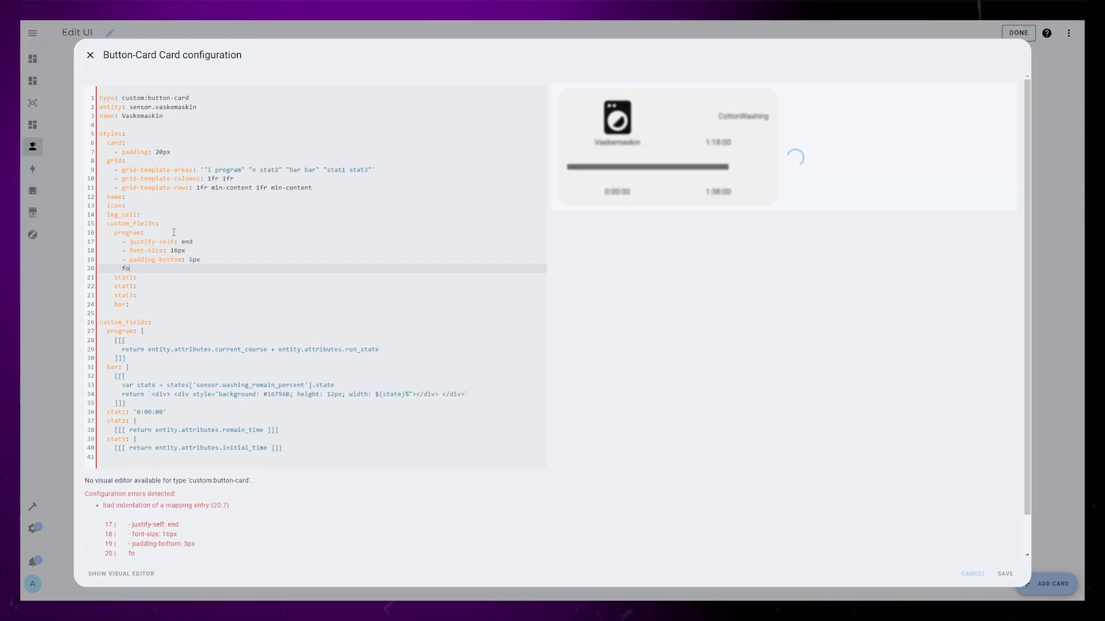
type("nt-weight: 500")
type("- margin-bottom: '")
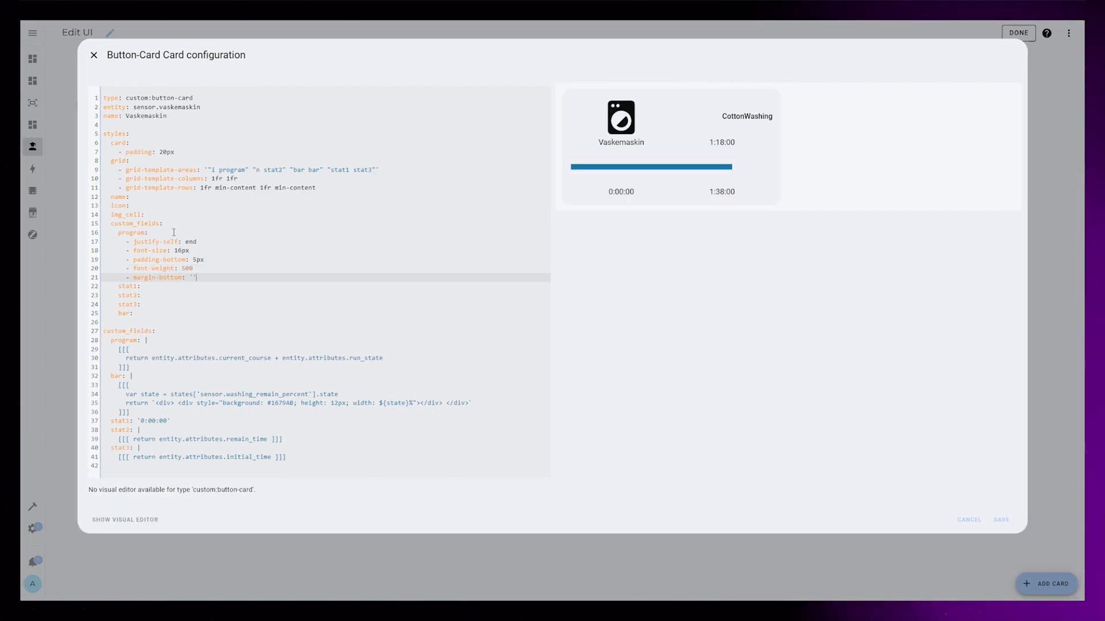
type("-19px")
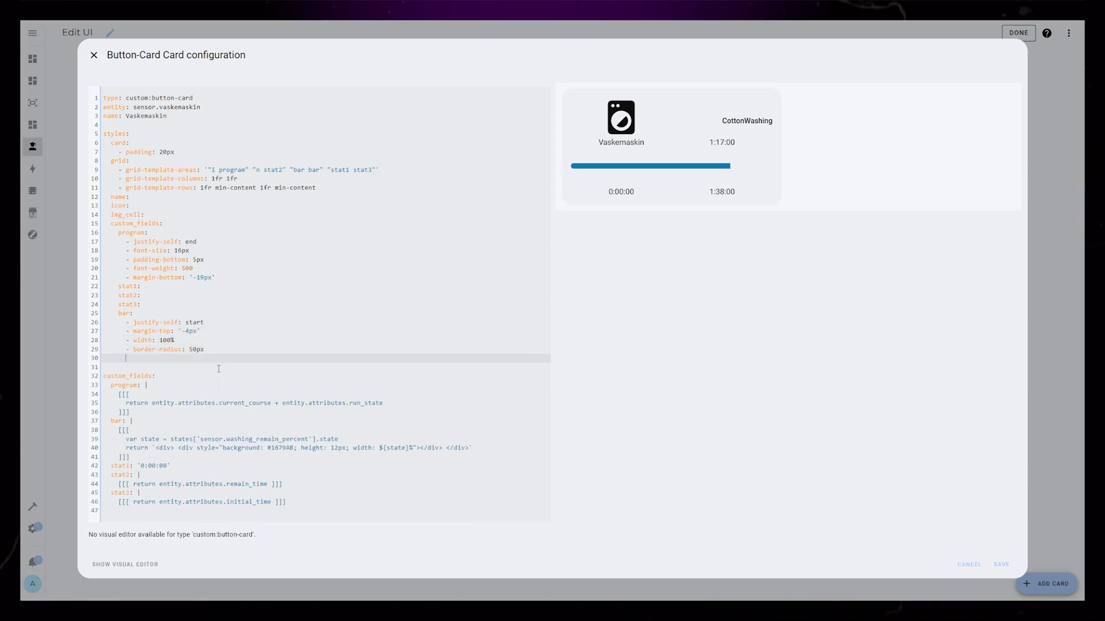
- Give bar a 6px border-radius, #cccccc background, 12px height and justify-self start
type("6px")
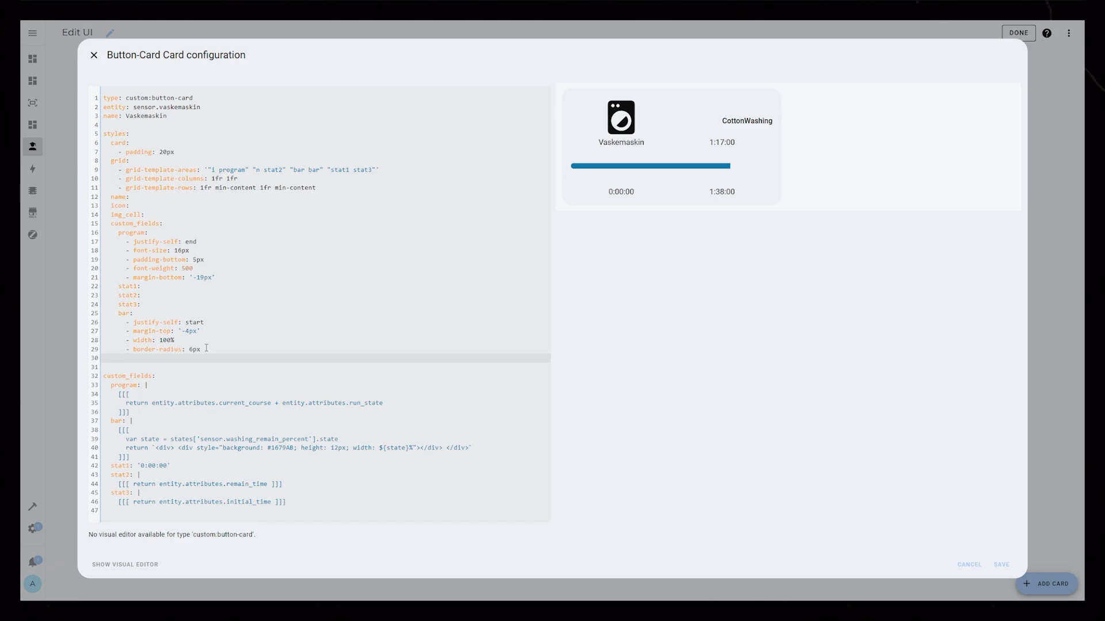
type("- background: '#cccccc'")
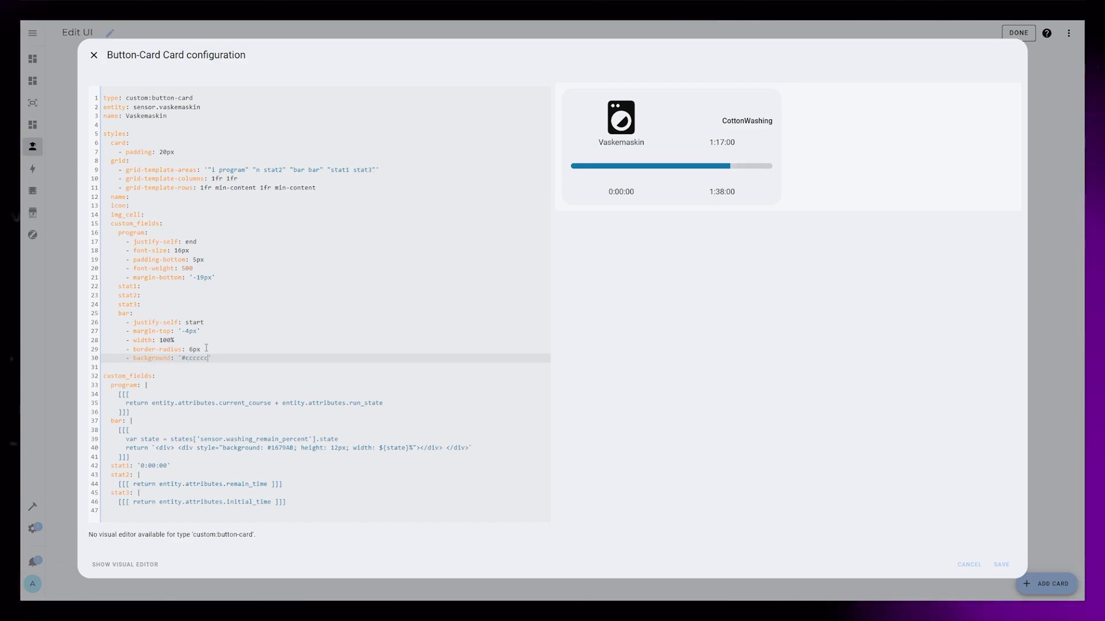
type("- height: 12px")
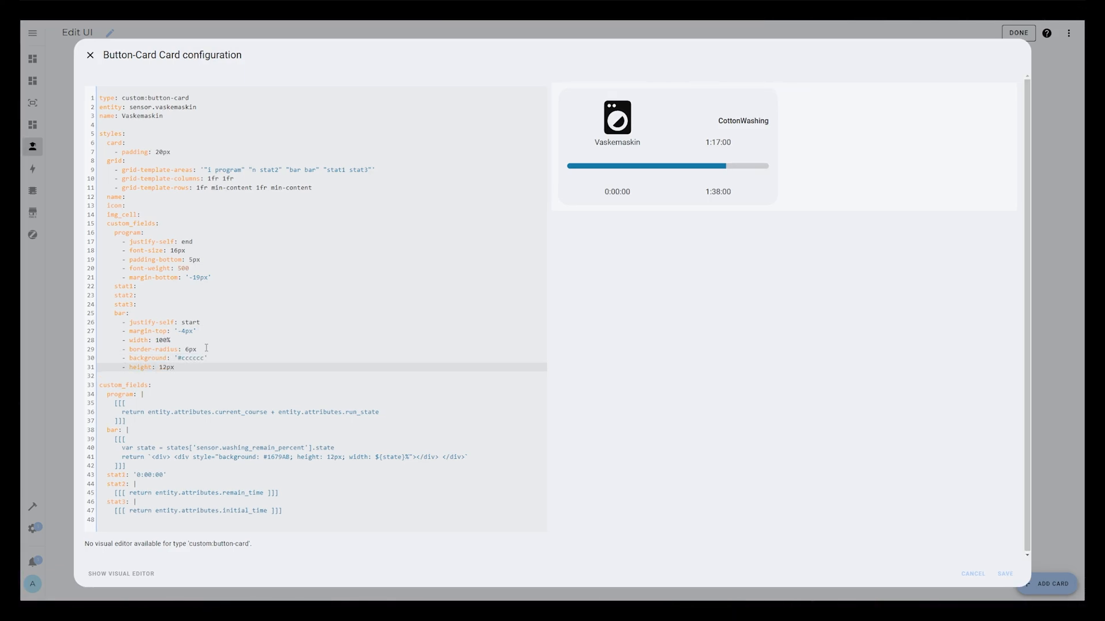
type("- justify-self: start")
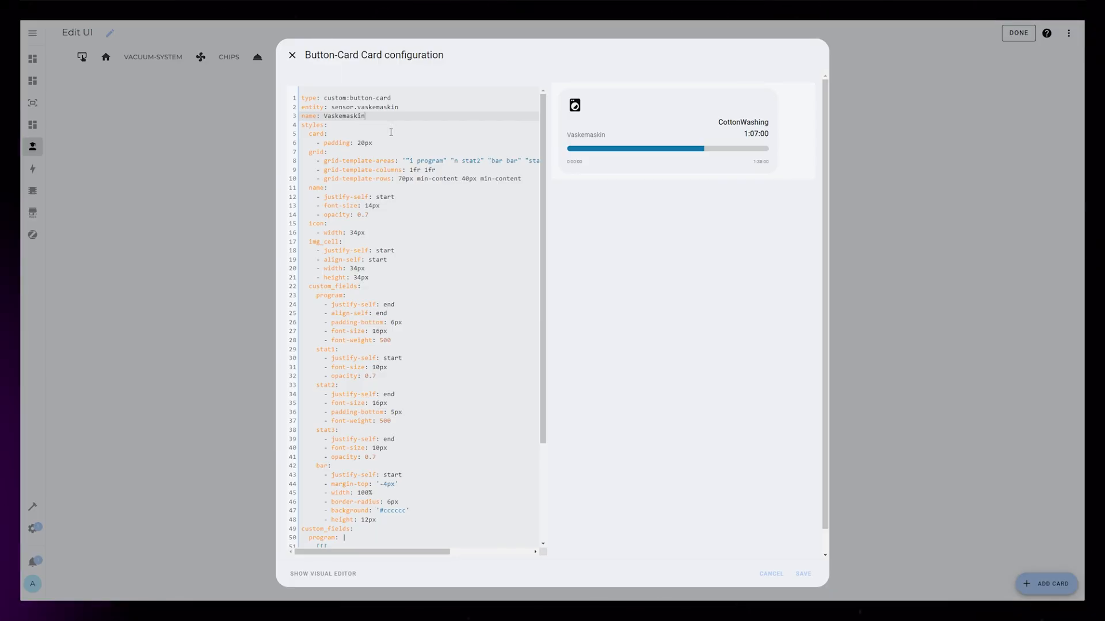
- Enable show_label and add an 'off' state hiding bar and program with display: none
key("enter")
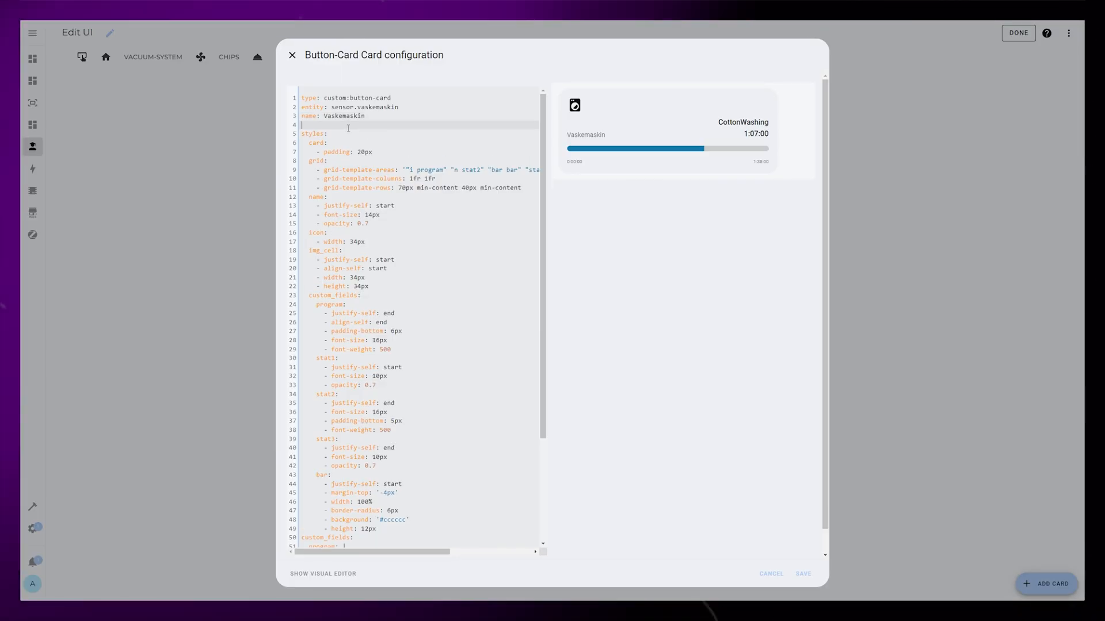
key("enter")
type("sjpw")
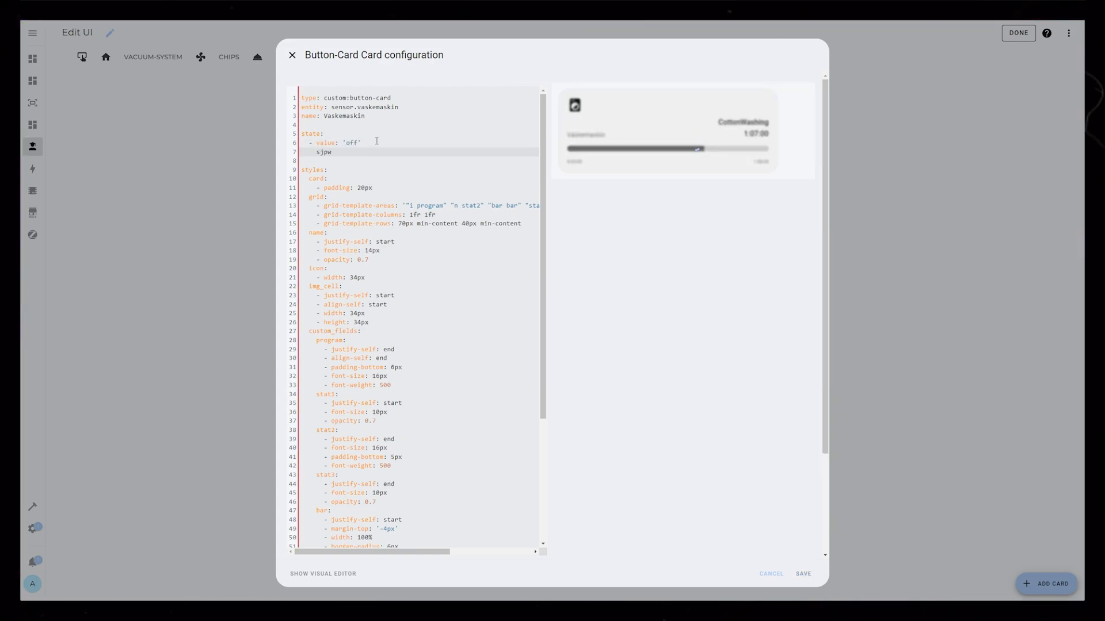
type("show_label: true")
type("label: Turned off")
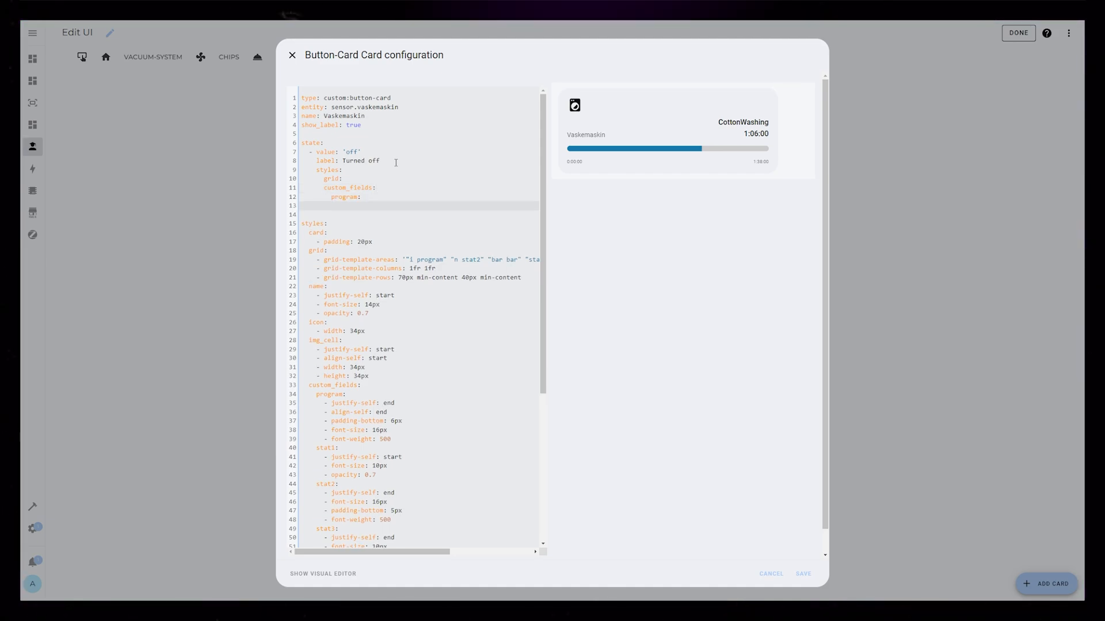
type("bar:")
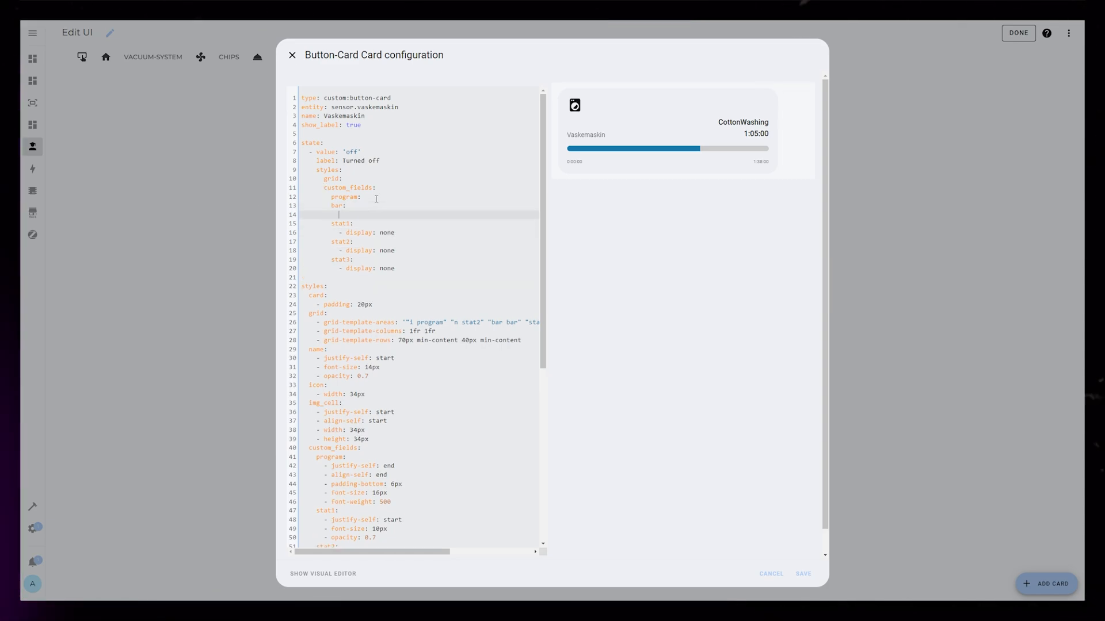
left_click(291, 55)
type("- display: none")
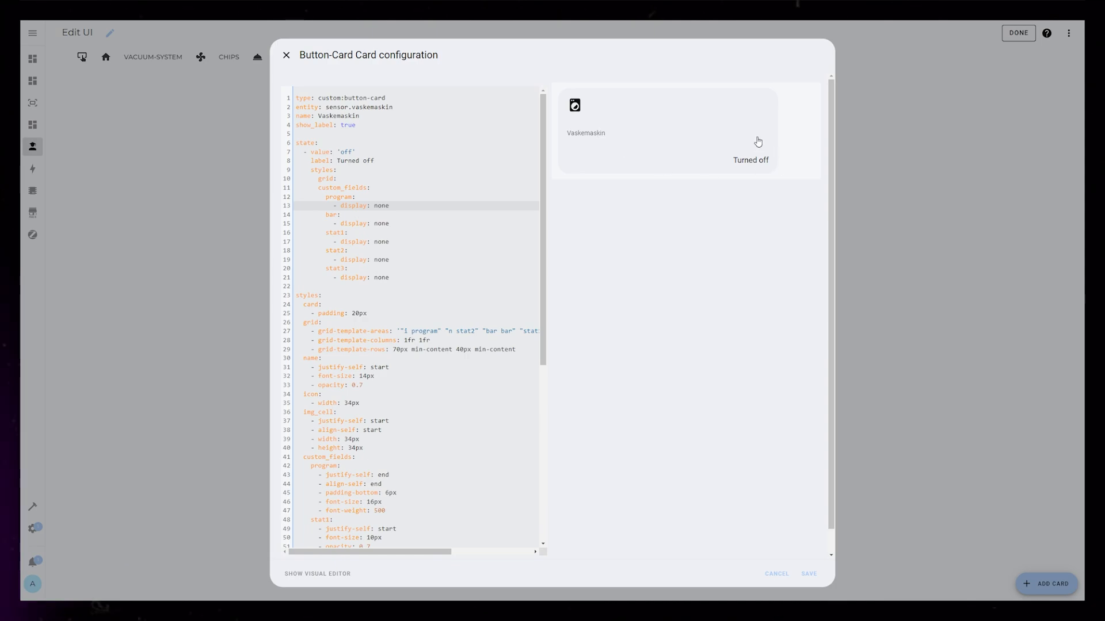
left_click(337, 178)
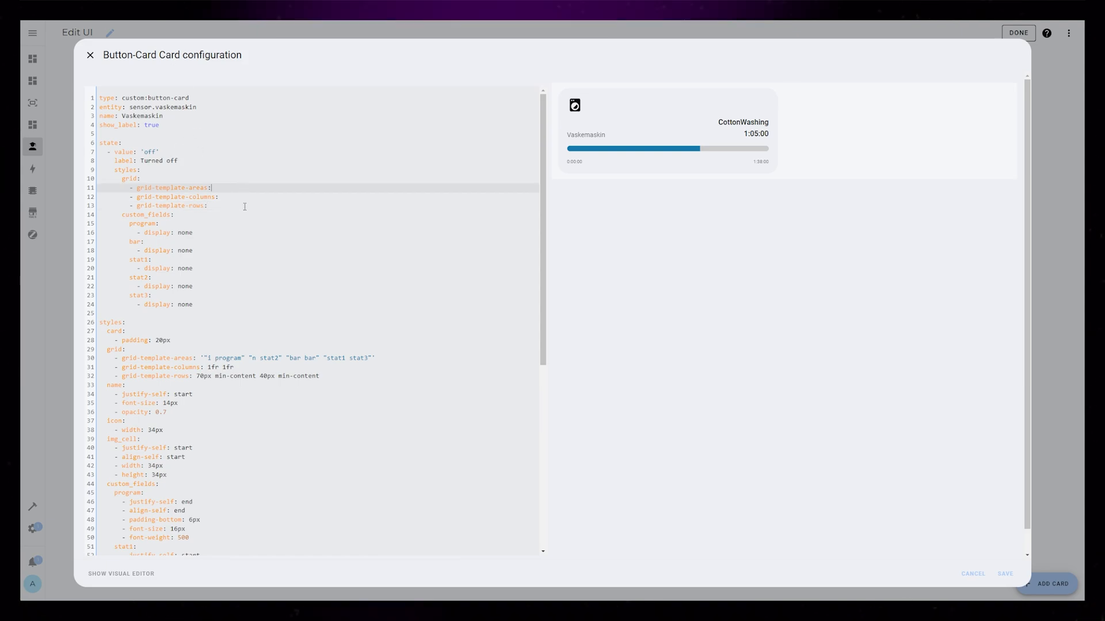
- Define the off-state grid with 1fr columns and rows replacing the 70px height, plus a bold 16px label
type("\"\"")
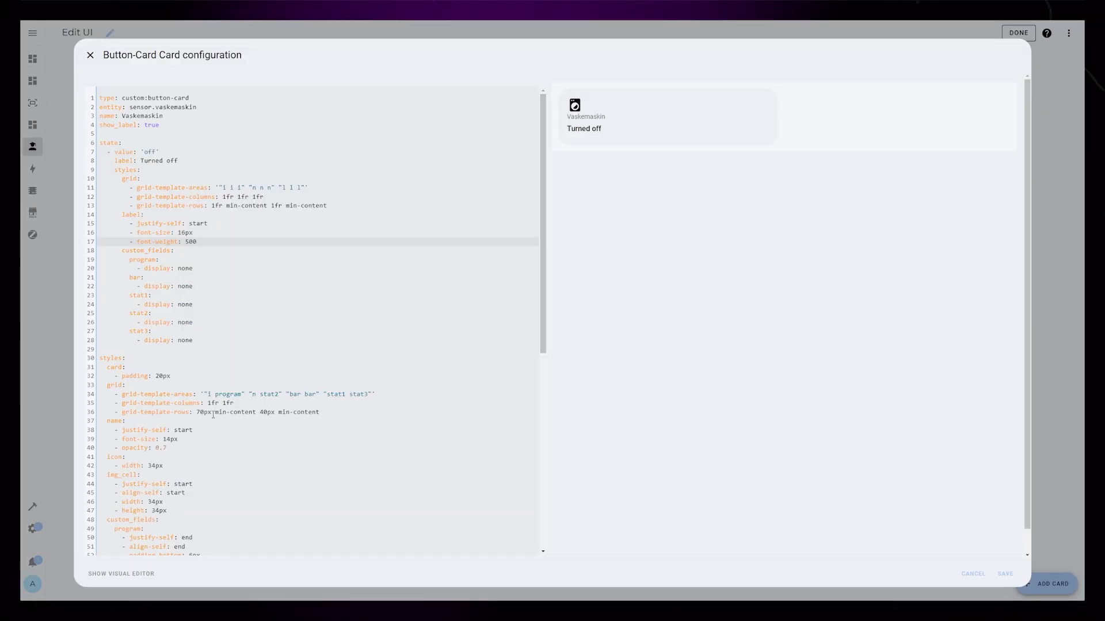
double_click(268, 205)
type("70px")
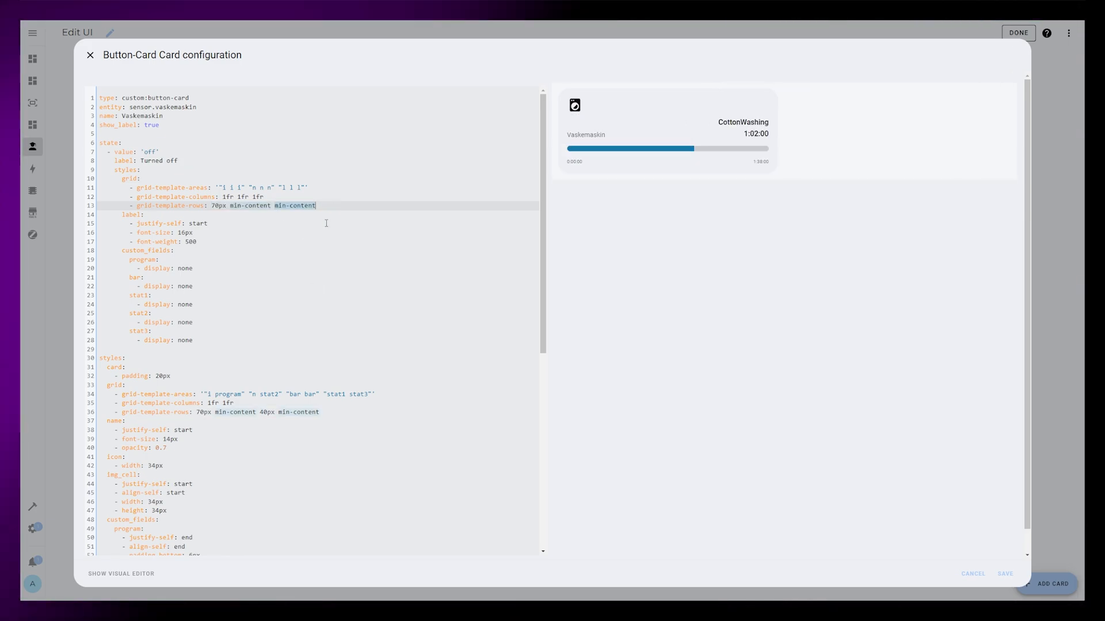
type("1fr")
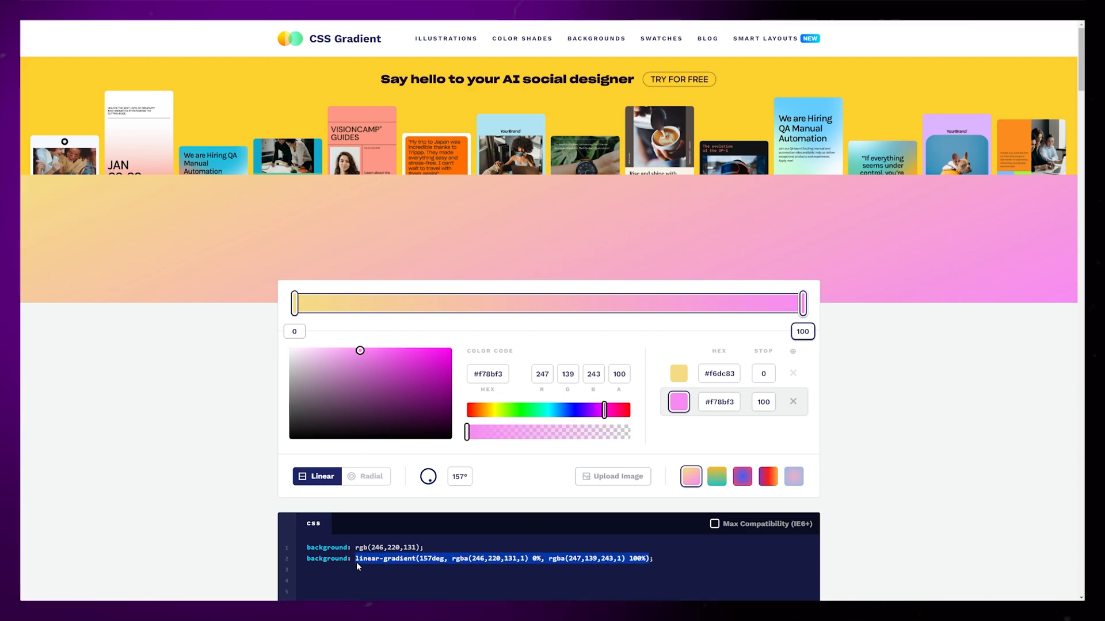
- Locate the 157° linear-gradient CSS line from #f6dc83 to #f78bf3 on cssgradient.io
scroll("down", 3)
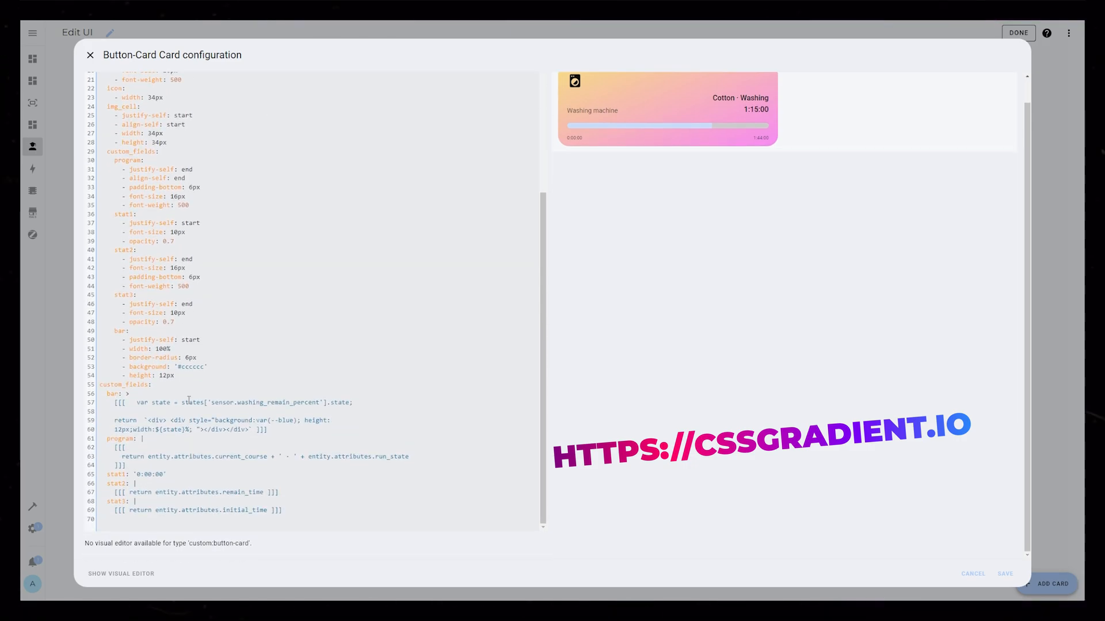
- Apply the yellow-to-pink linear-gradient as the card background and join course and run state with ' · '
double_click(275, 420)
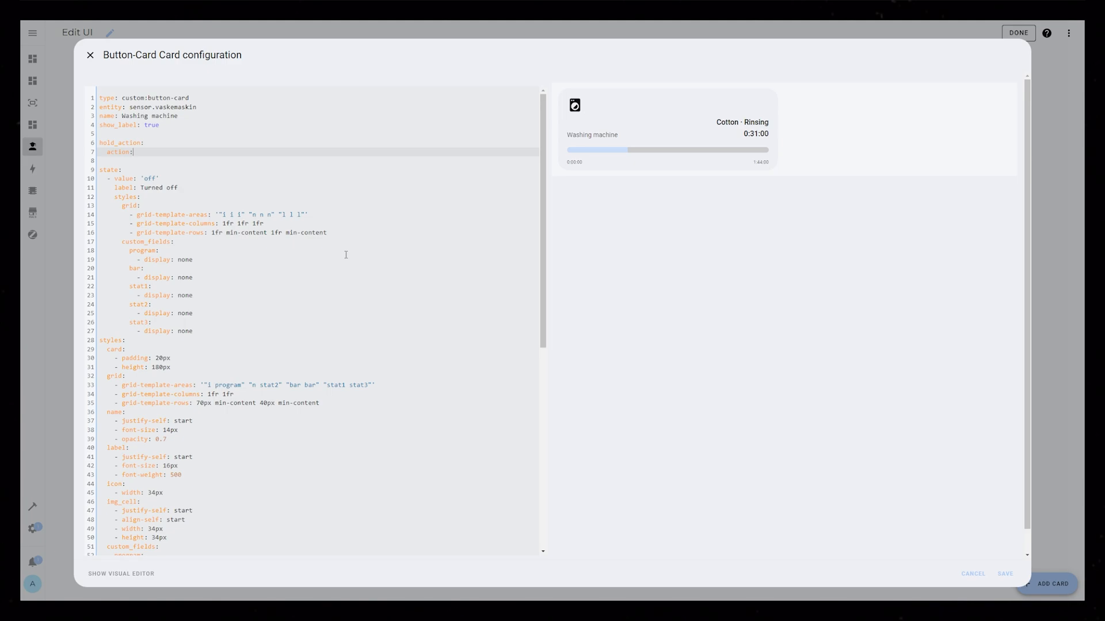
- Add a hold_action calling automation.trigger on automation.vaskemaskin_remote_start with skip_condition true and a confirmation text
type("call-service")
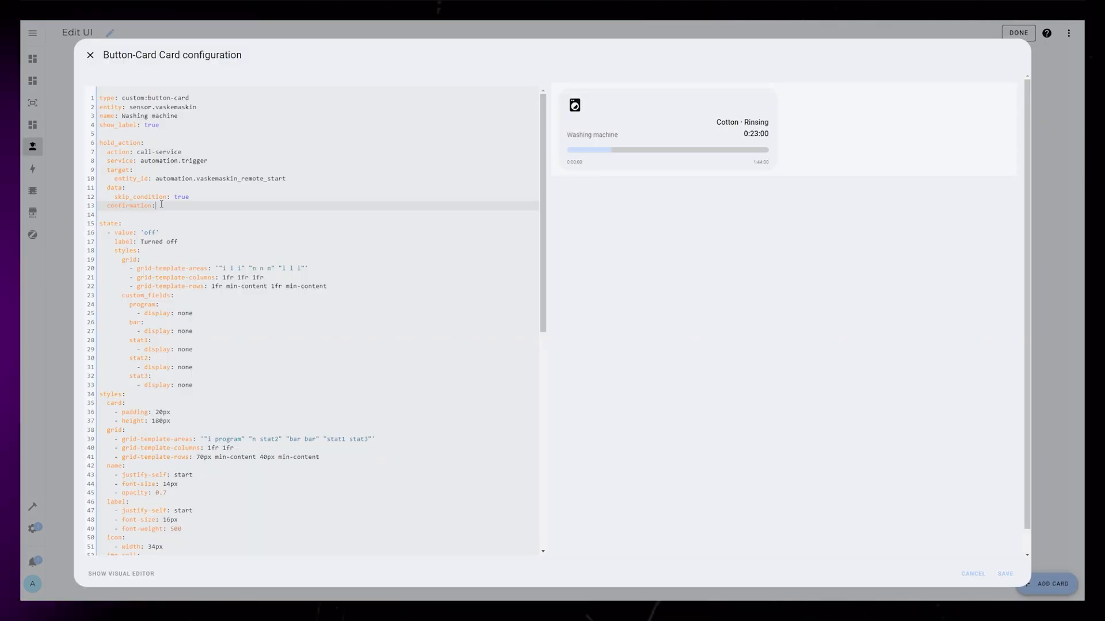
type("text: >")
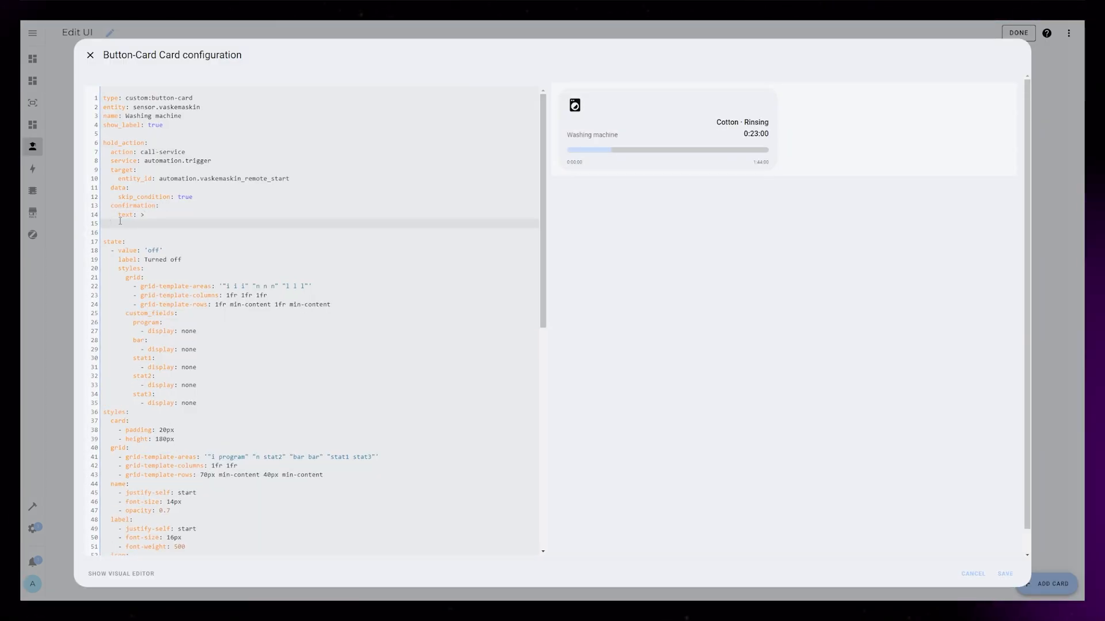